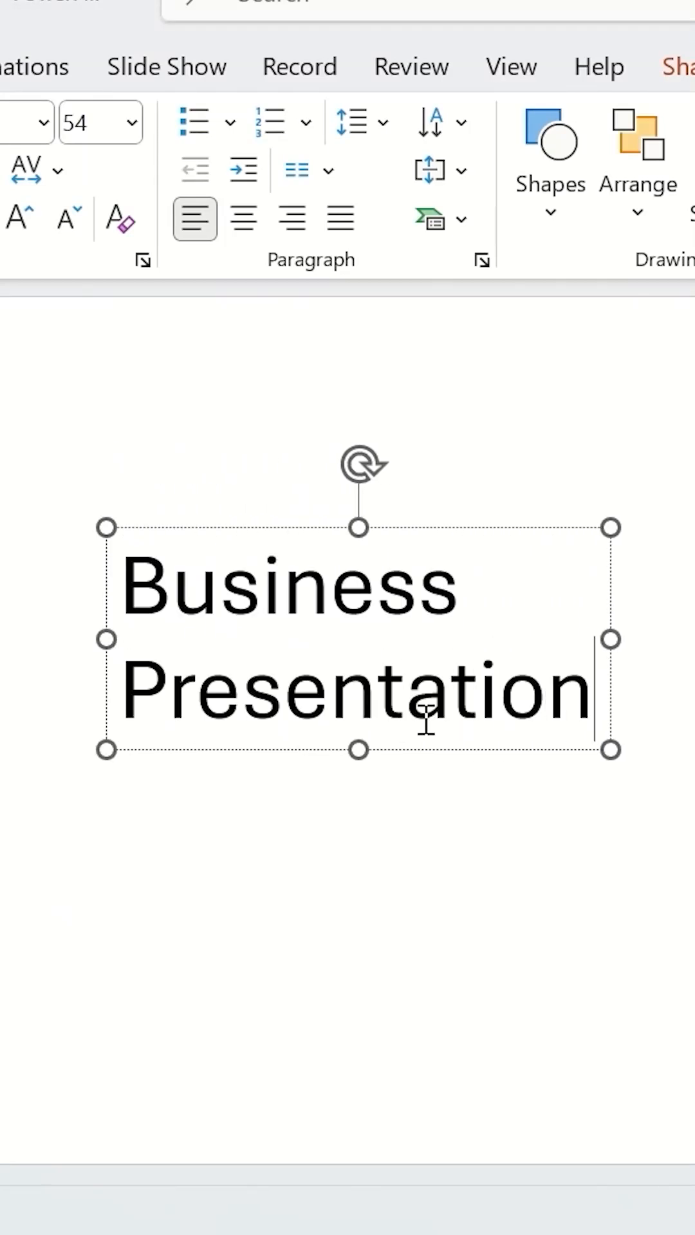
# Place the purple dusk city skyline photo to fill the cover slide
pyautogui.click(421, 614)
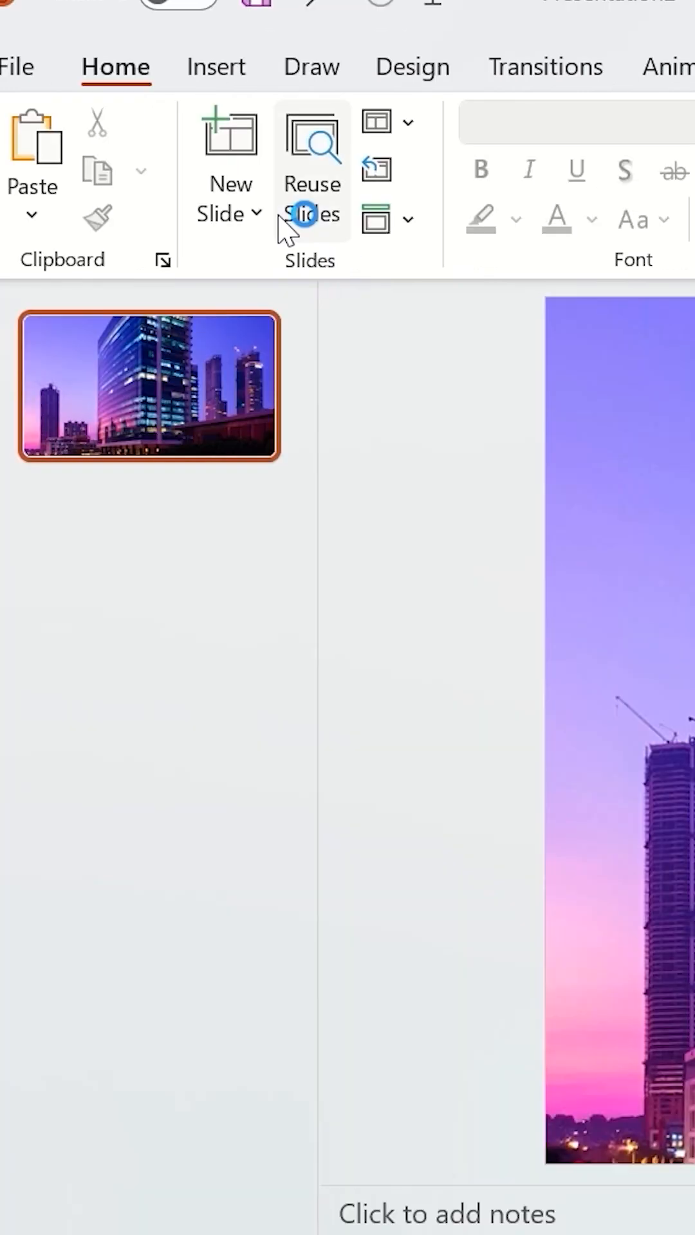
# Insert a 5-column table over the photo and set its row count
pyautogui.click(217, 67)
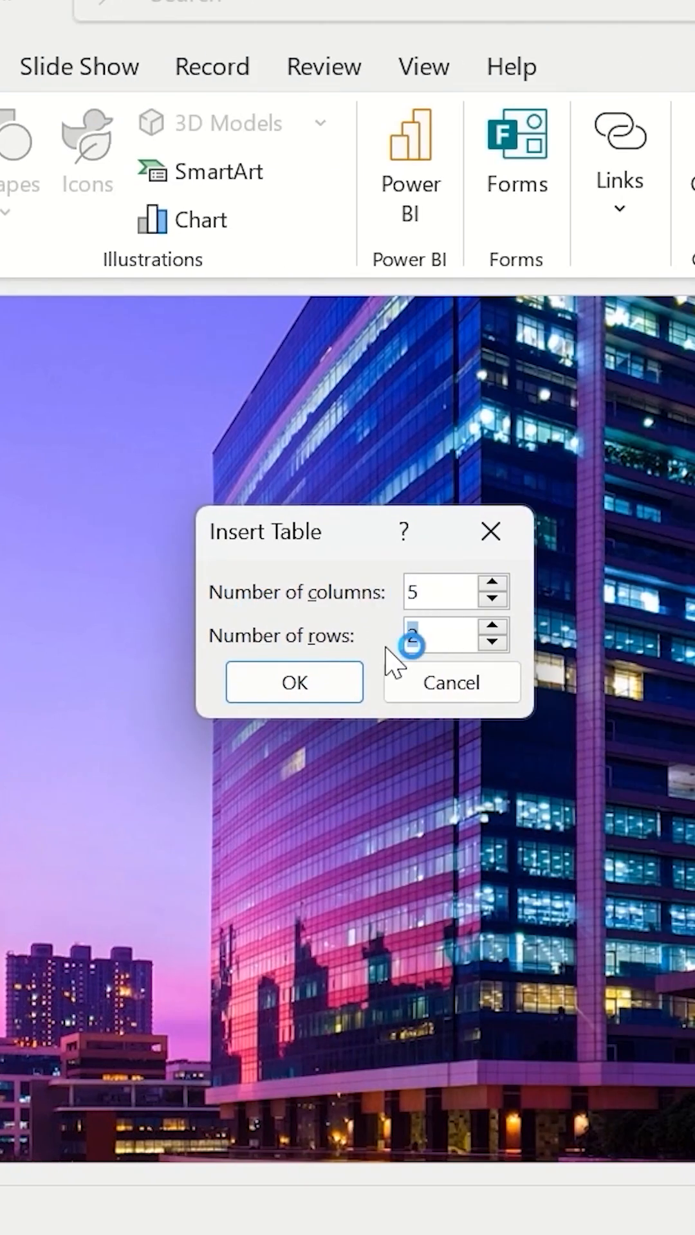
pyautogui.click(293, 681)
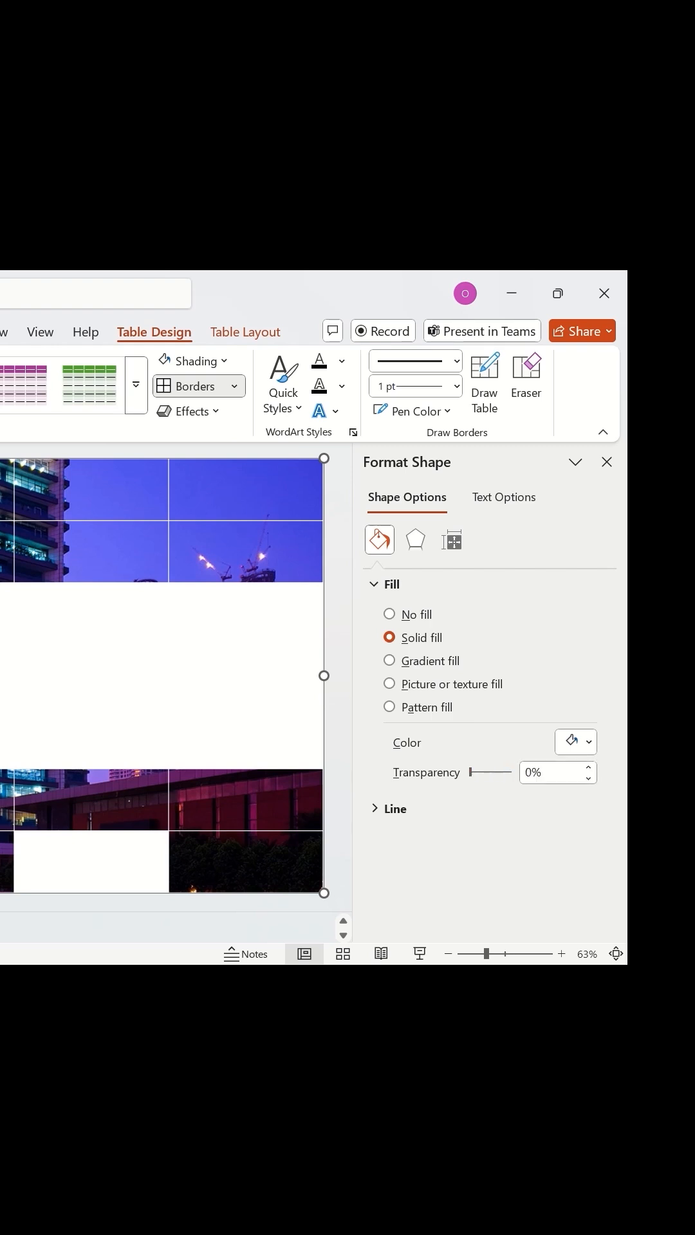
# Apply a semi-transparent solid fill to the selected table cells
pyautogui.click(557, 772)
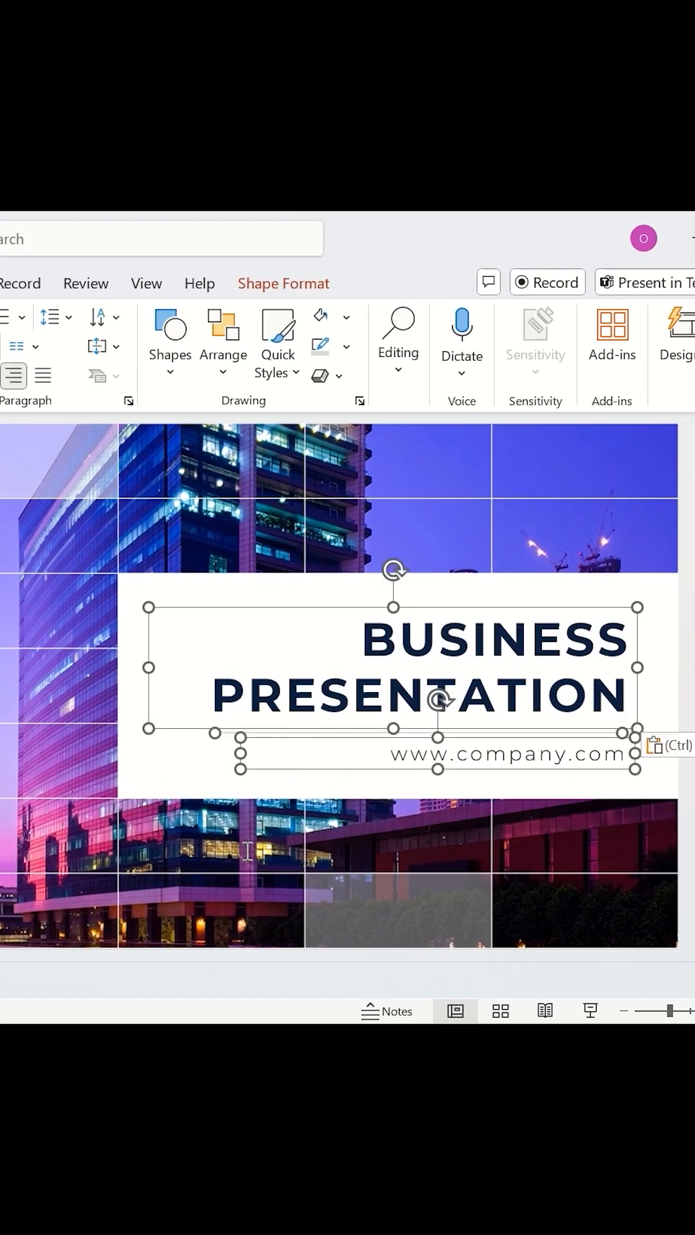
# Deselect everything to view the finished BUSINESS PRESENTATION cover with its divider line
pyautogui.click(141, 743)
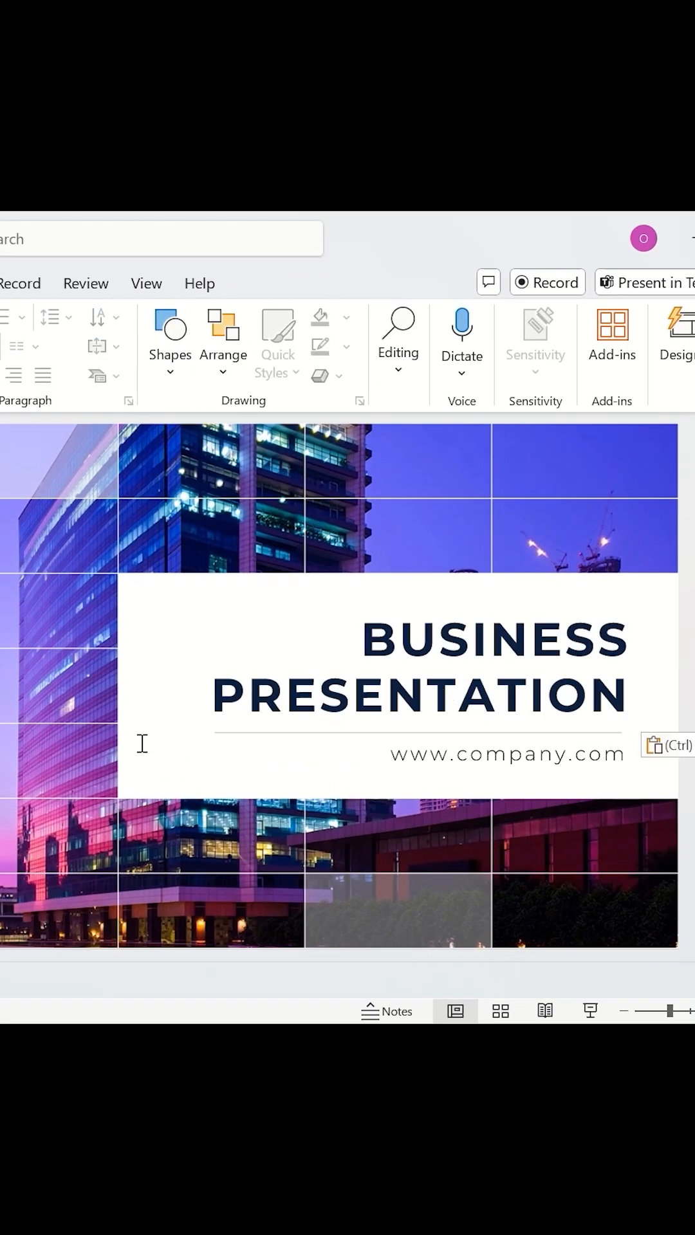